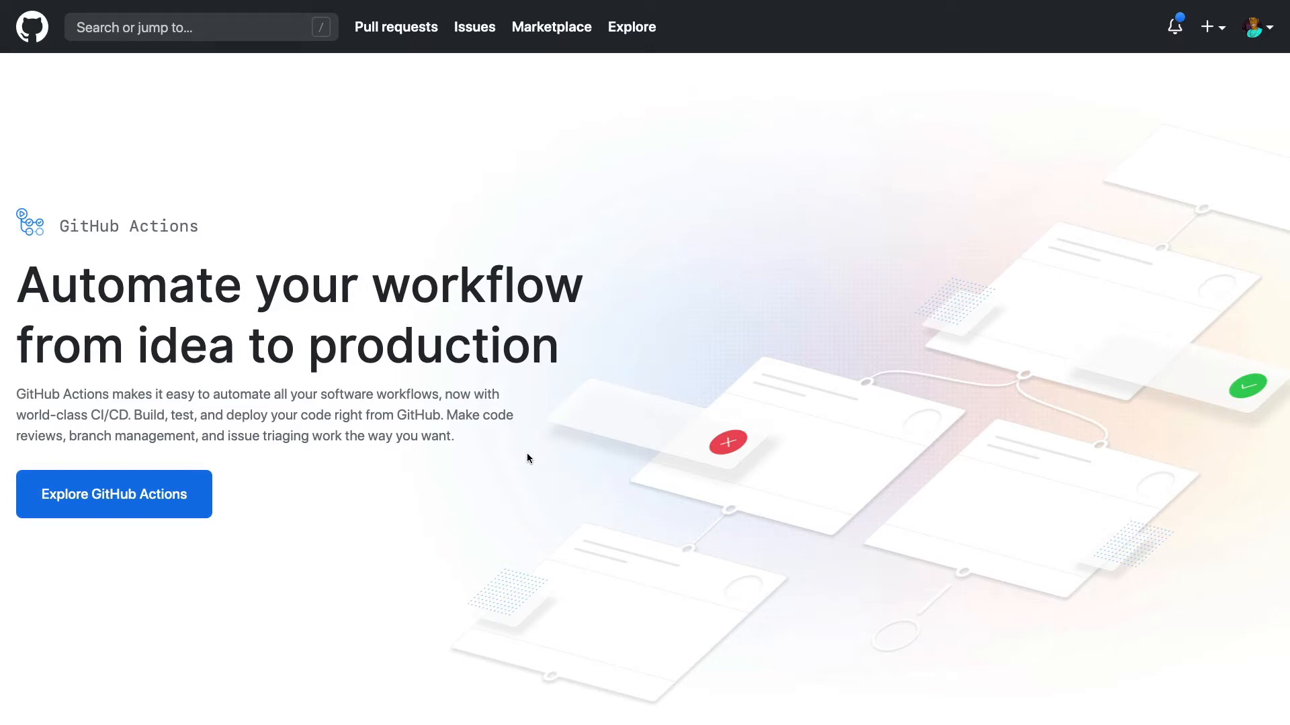
mouse_move(399, 360)
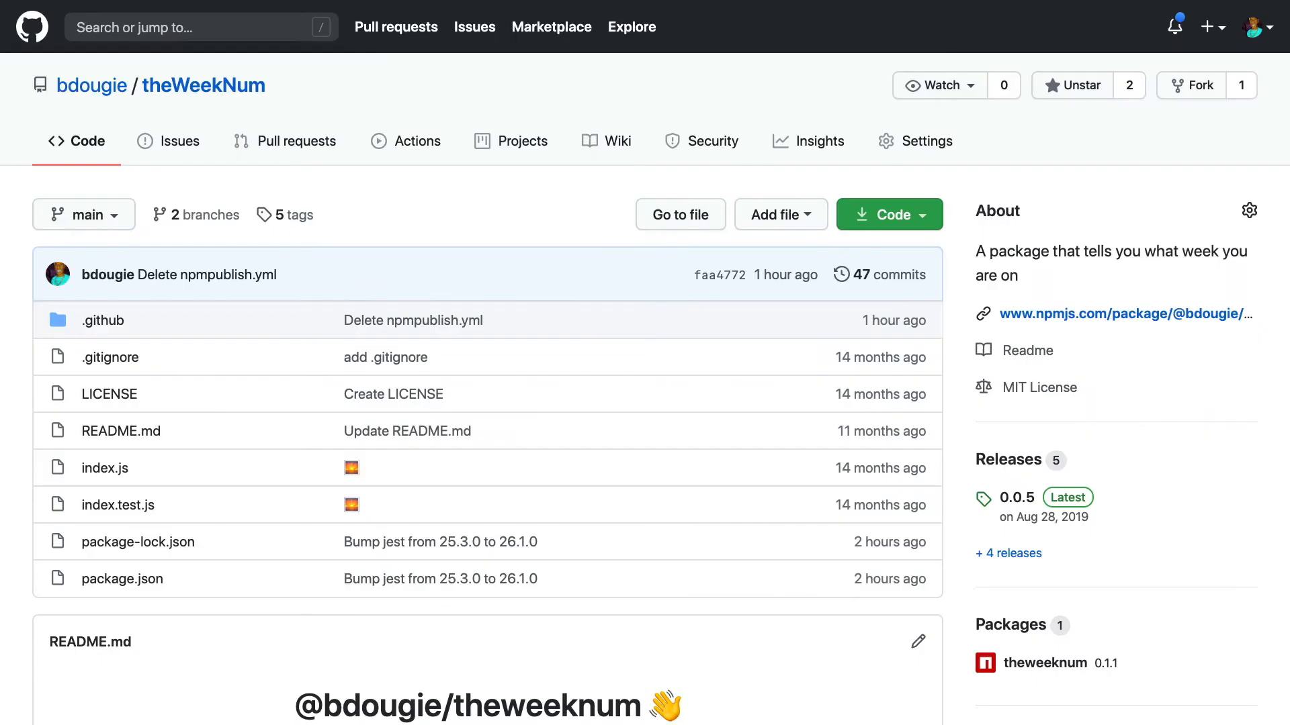
mouse_move(1105, 67)
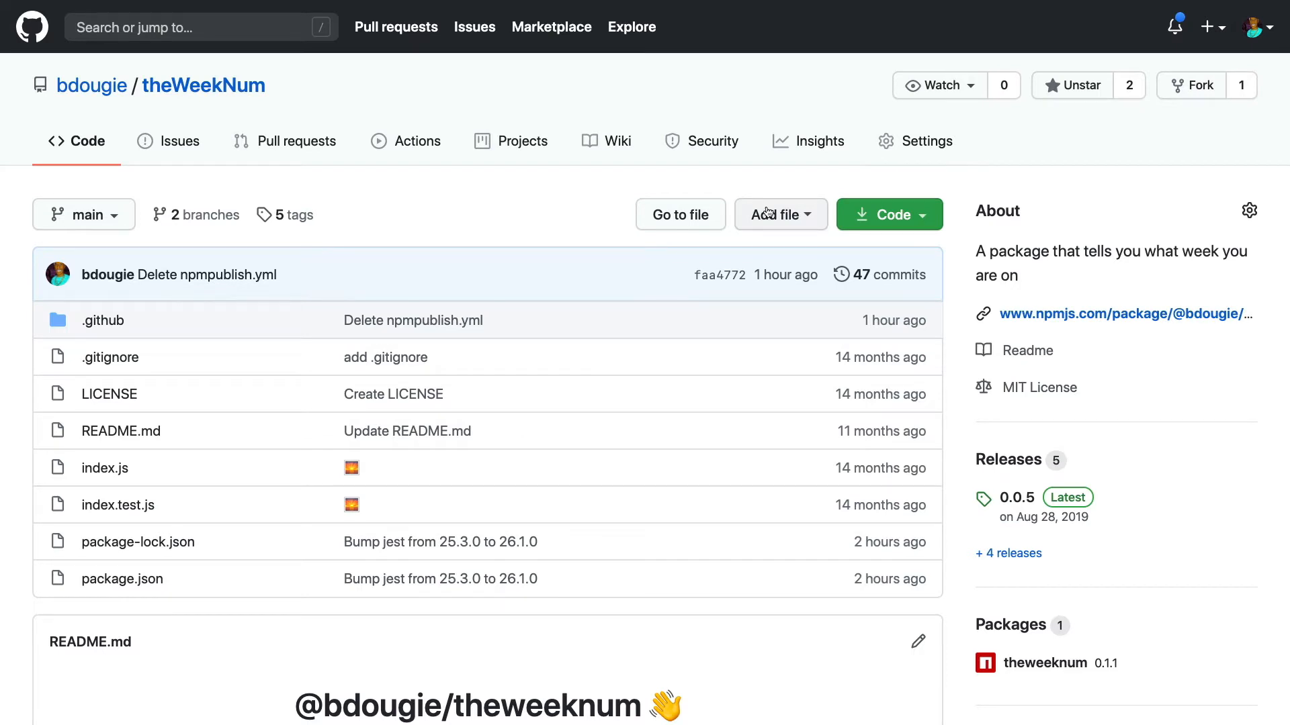
Step: Start a new blank file in the theWeekNum repository via Add file > Create new file
scroll(down, 3)
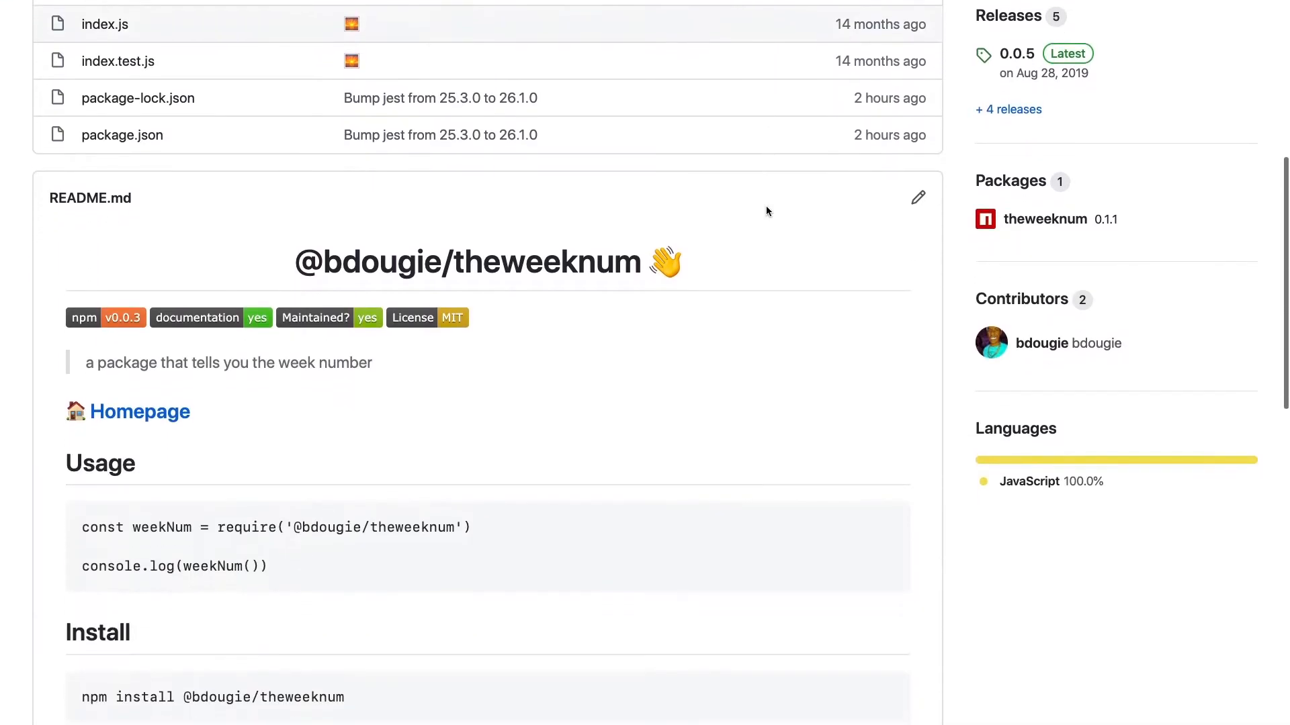
scroll(down, 3)
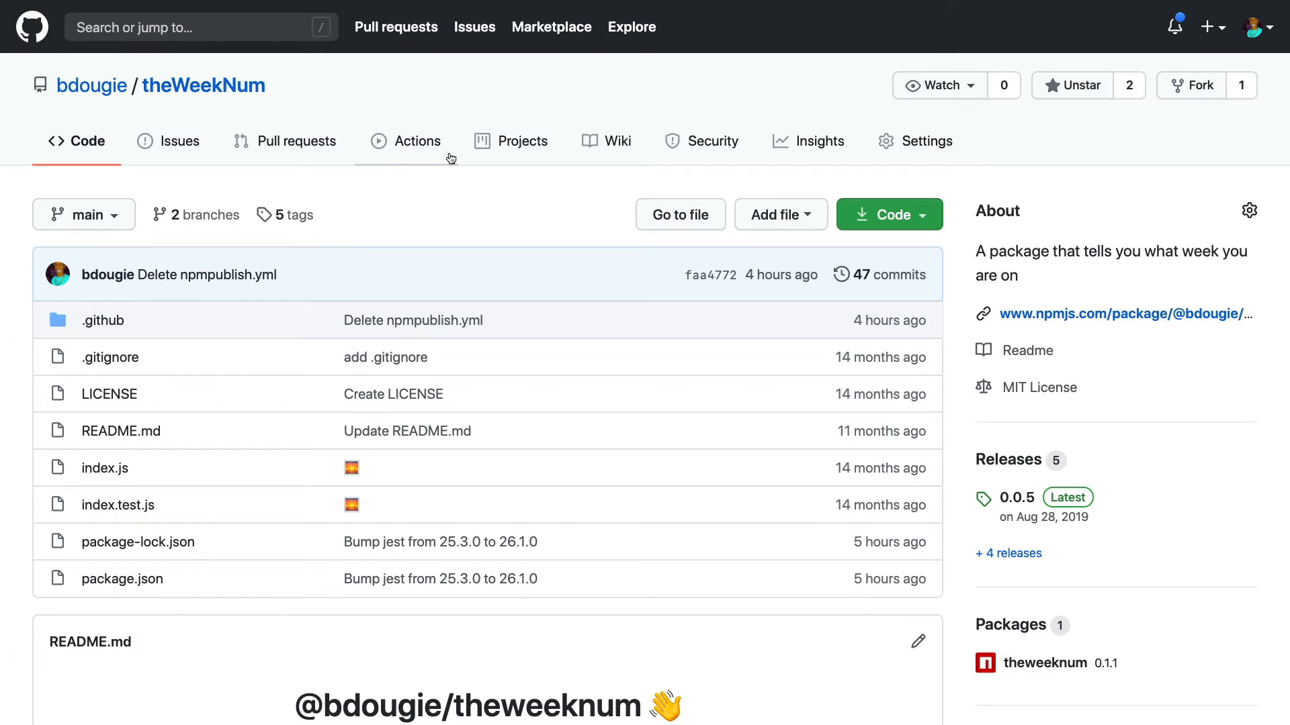
click(416, 141)
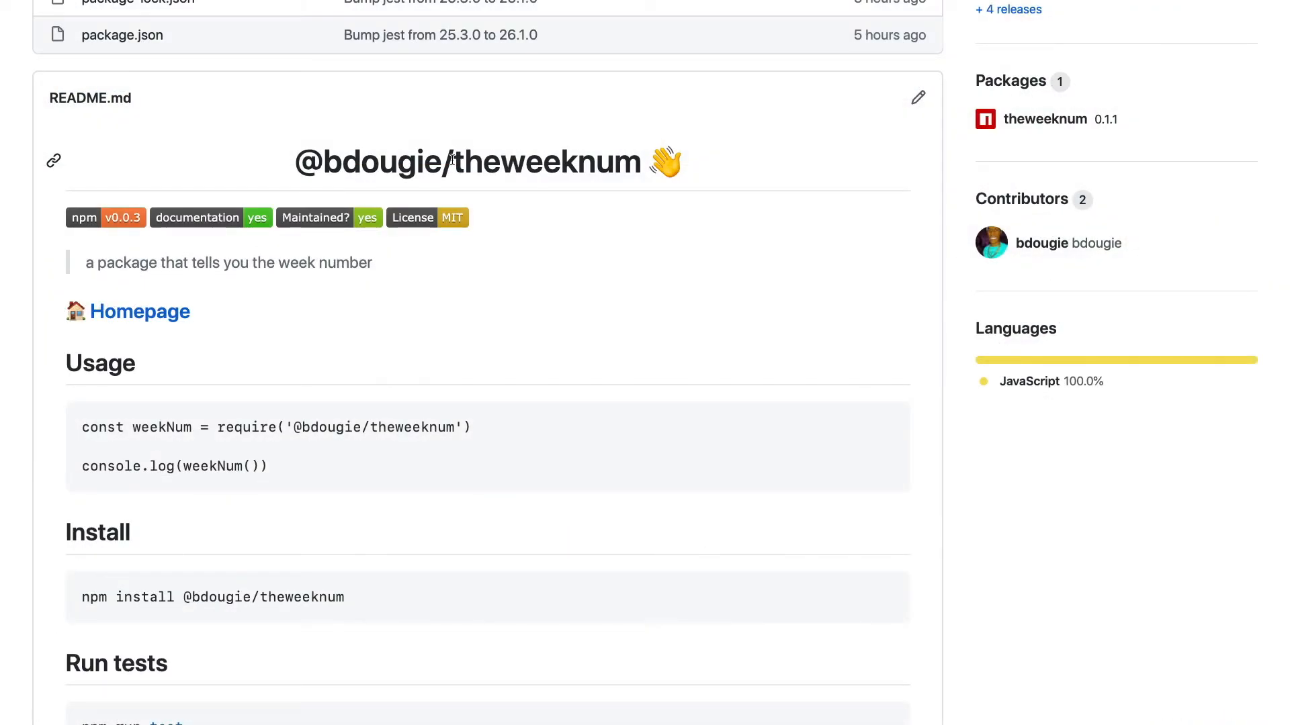
scroll(down, 3)
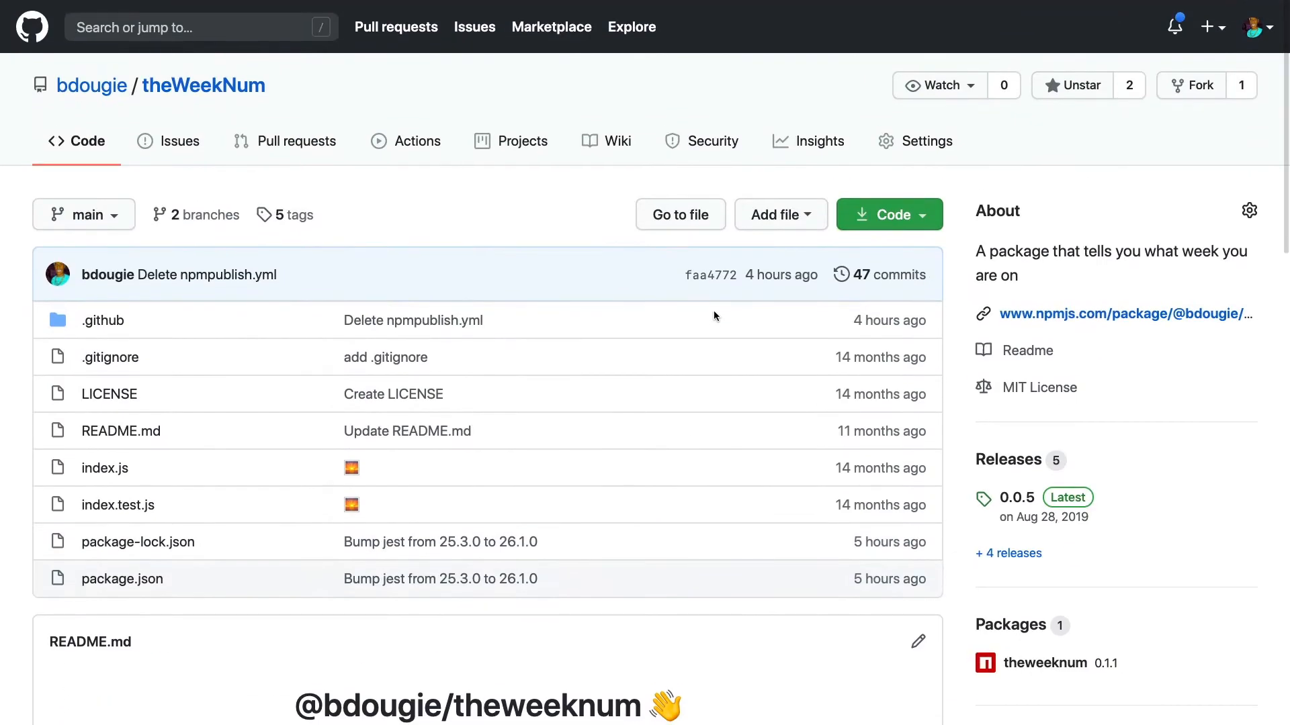
click(778, 214)
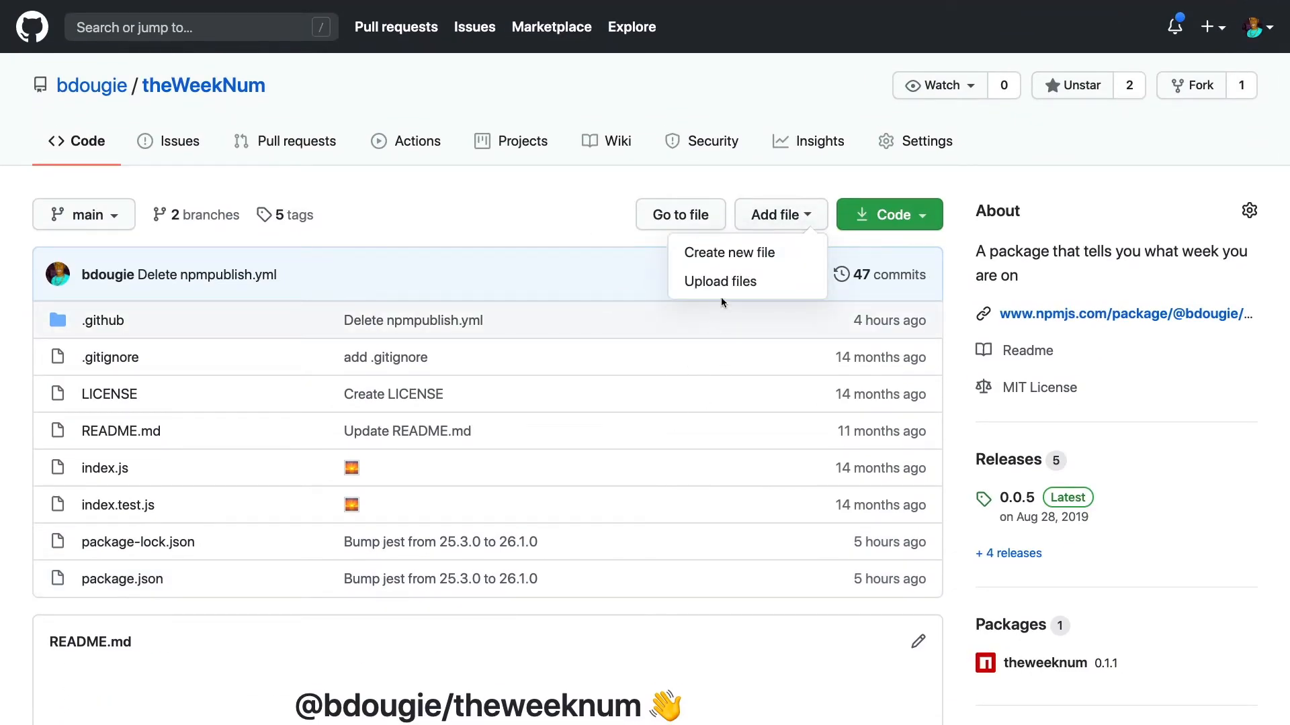
mouse_move(728, 252)
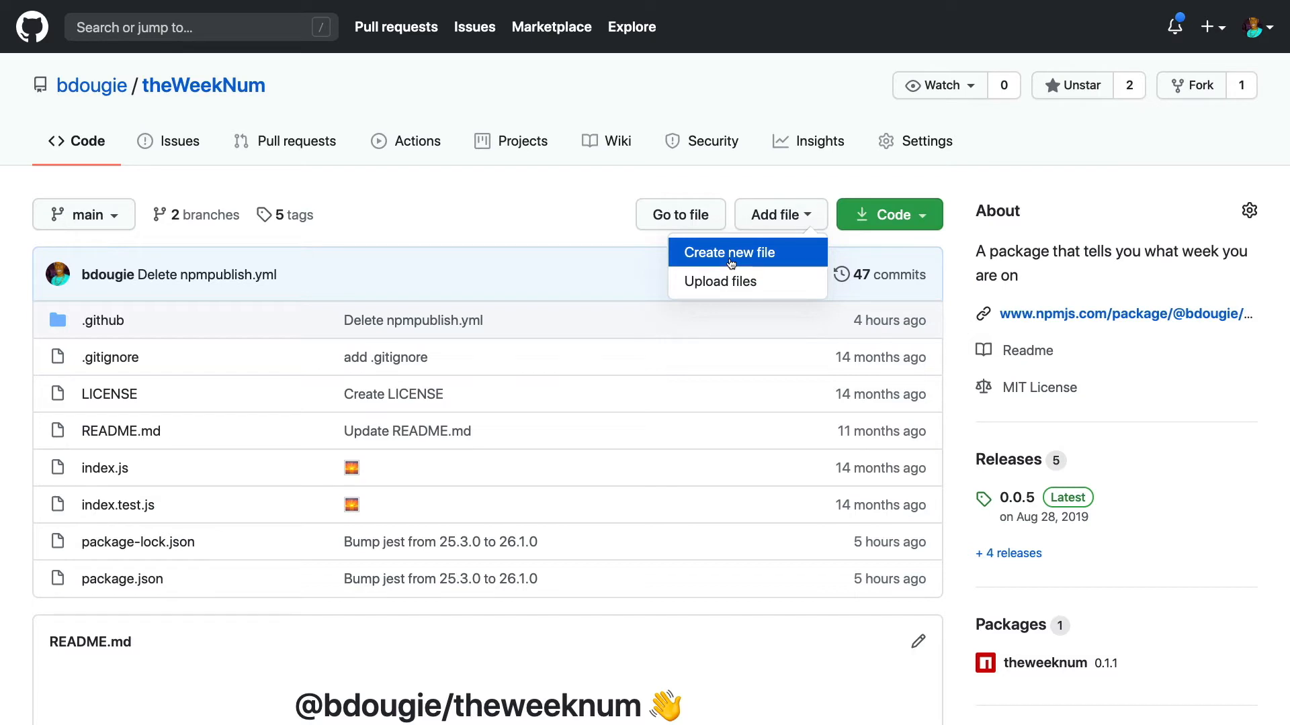
click(727, 252)
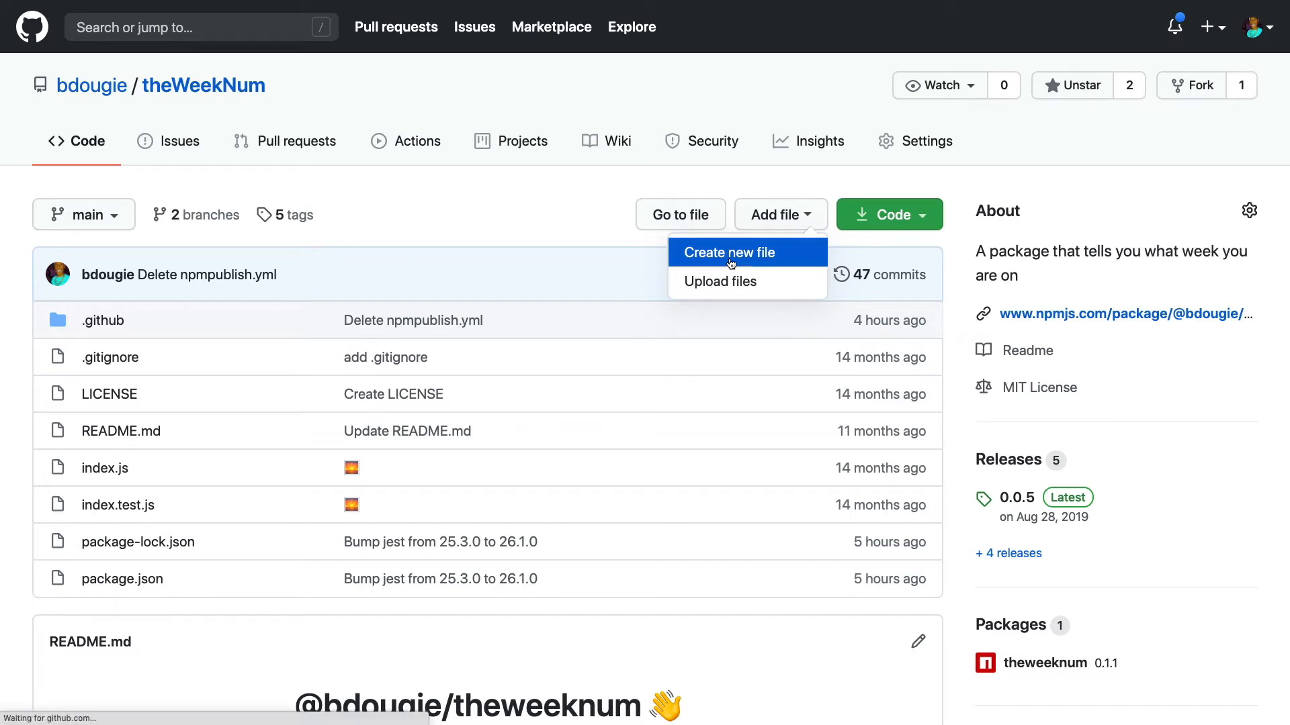
click(728, 252)
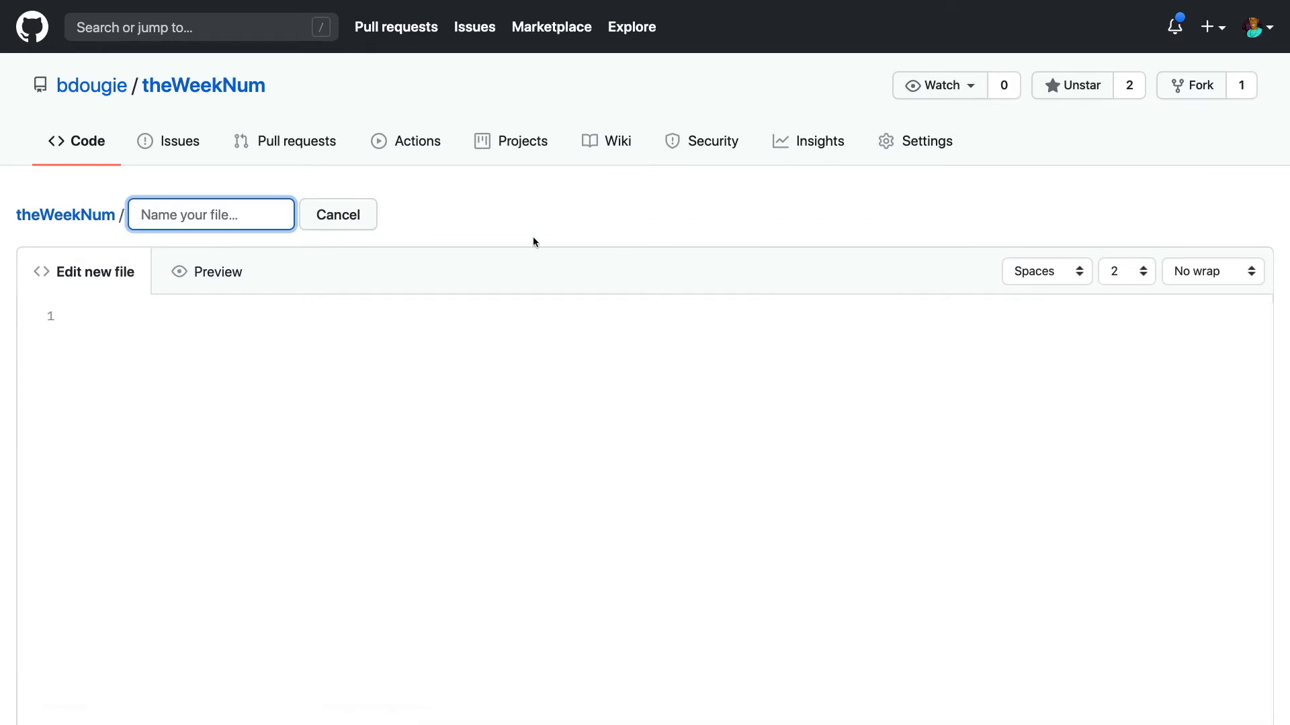
Step: Name the file .github/workflows/nodejs.yml and begin it with name: Node.js CI
text(nodejs.yml)
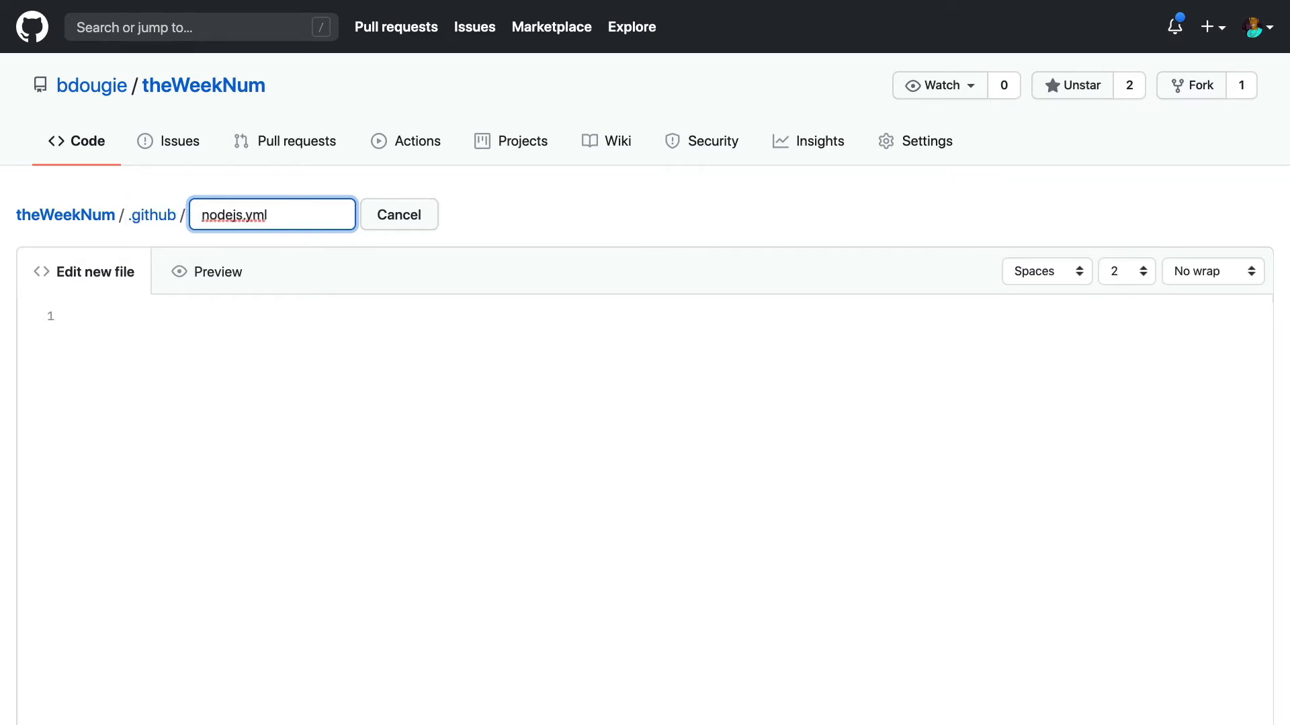
text(workflow)
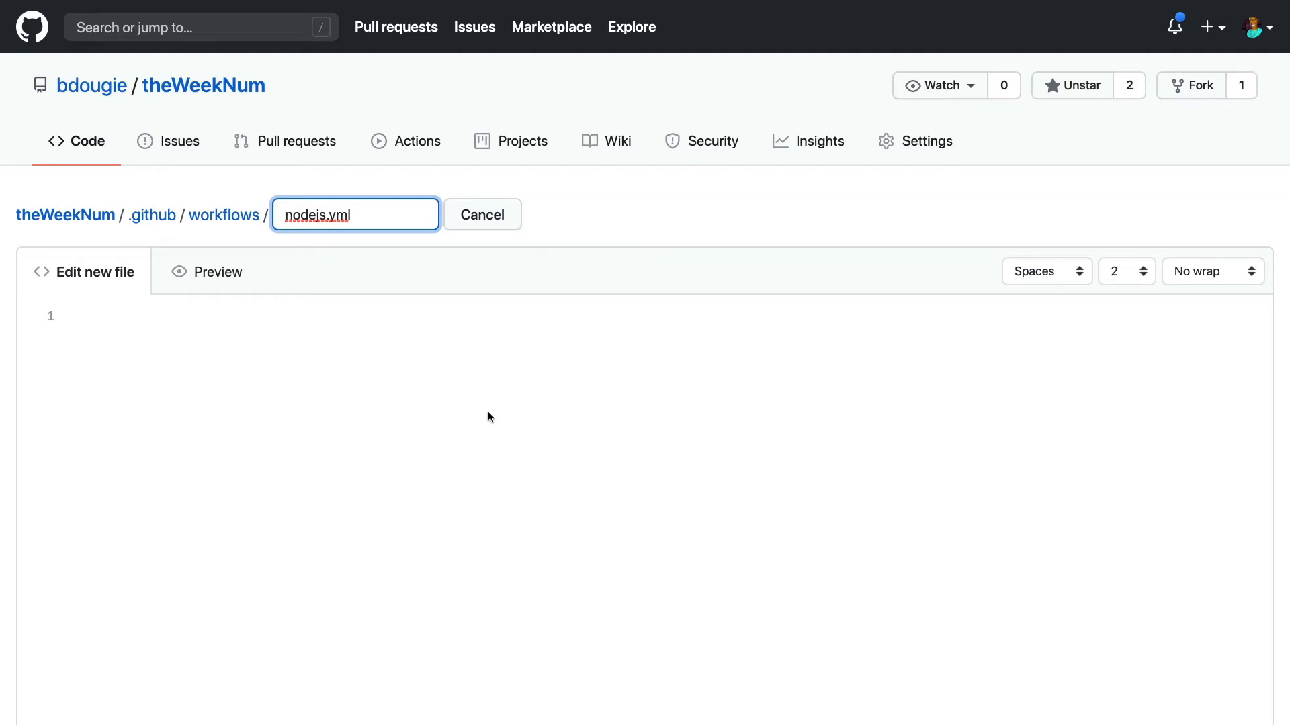
text(name: Node.js CI)
click(665, 351)
text(on: [push])
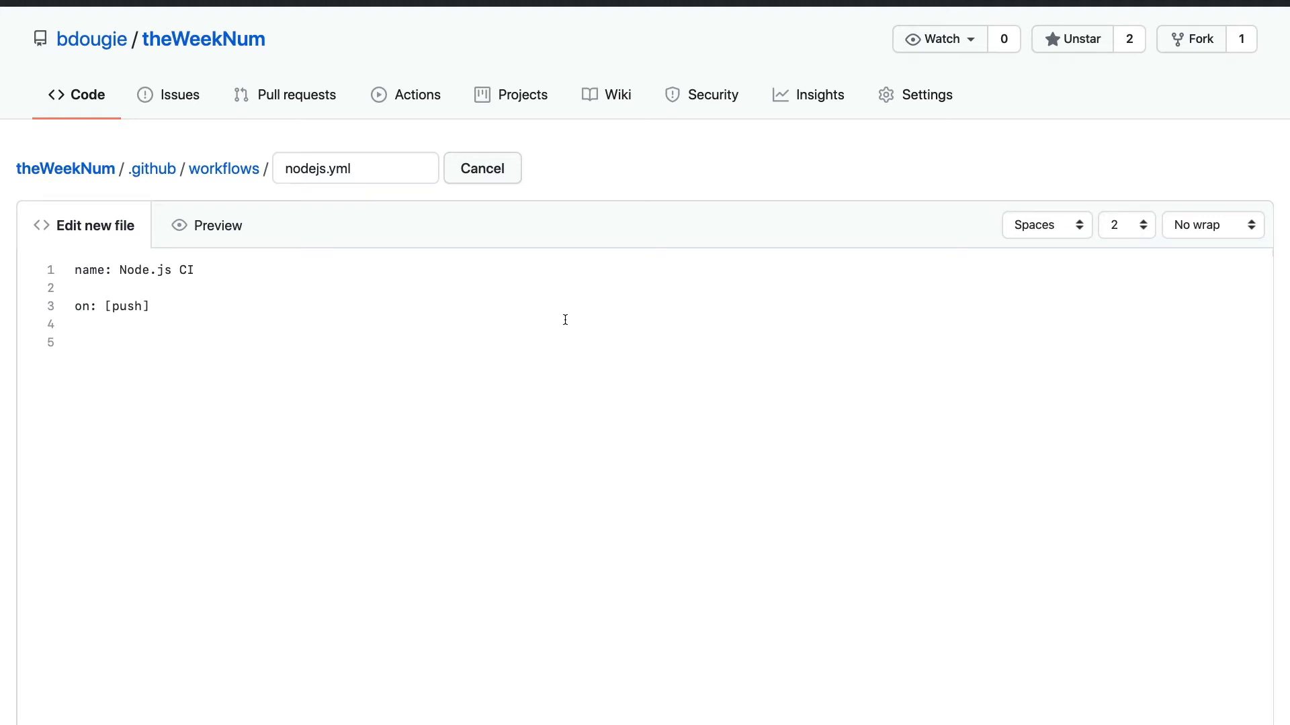
mouse_move(731, 240)
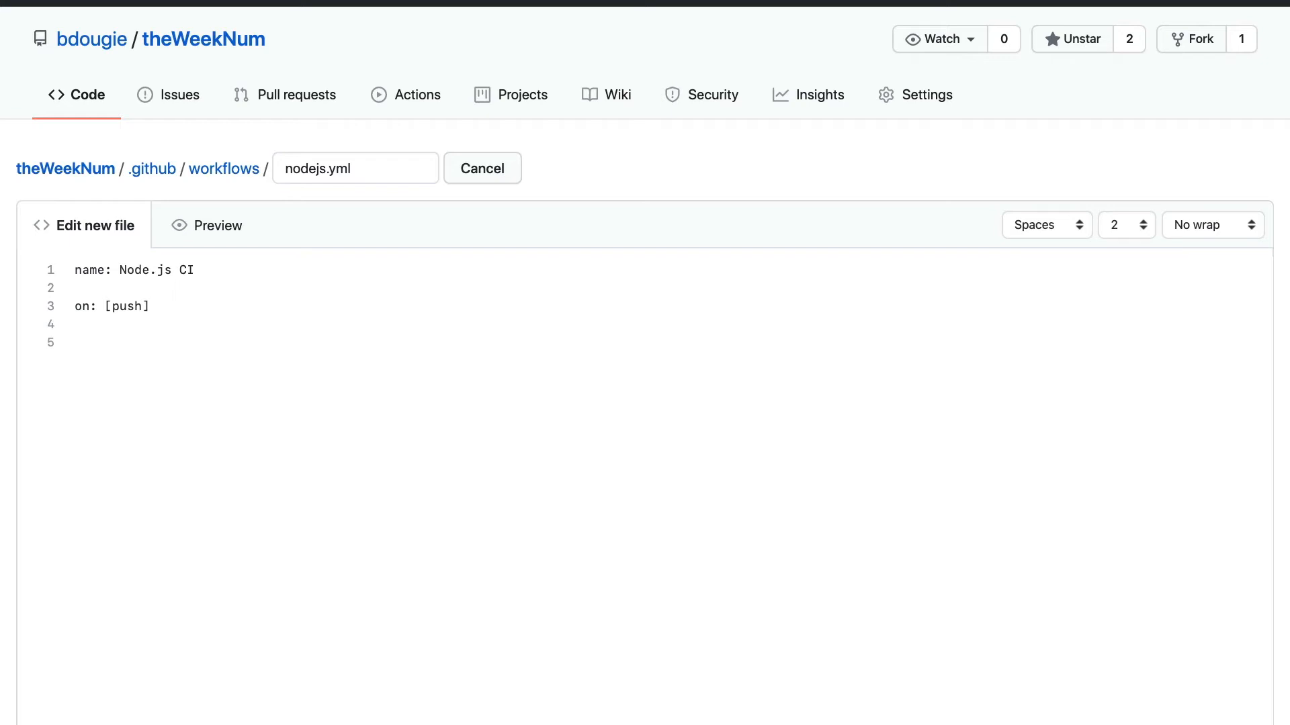
Step: Add the on: [push] trigger and a jobs: section to the workflow
text(jobs:)
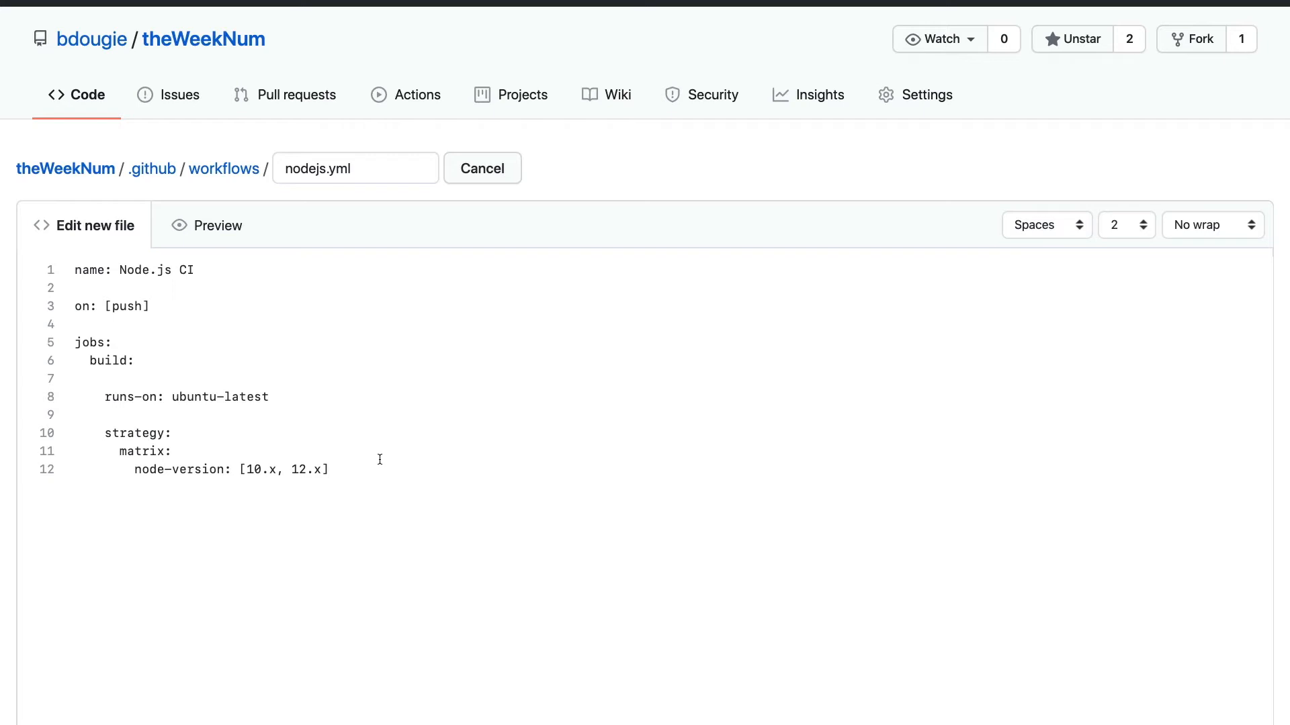
mouse_move(249, 342)
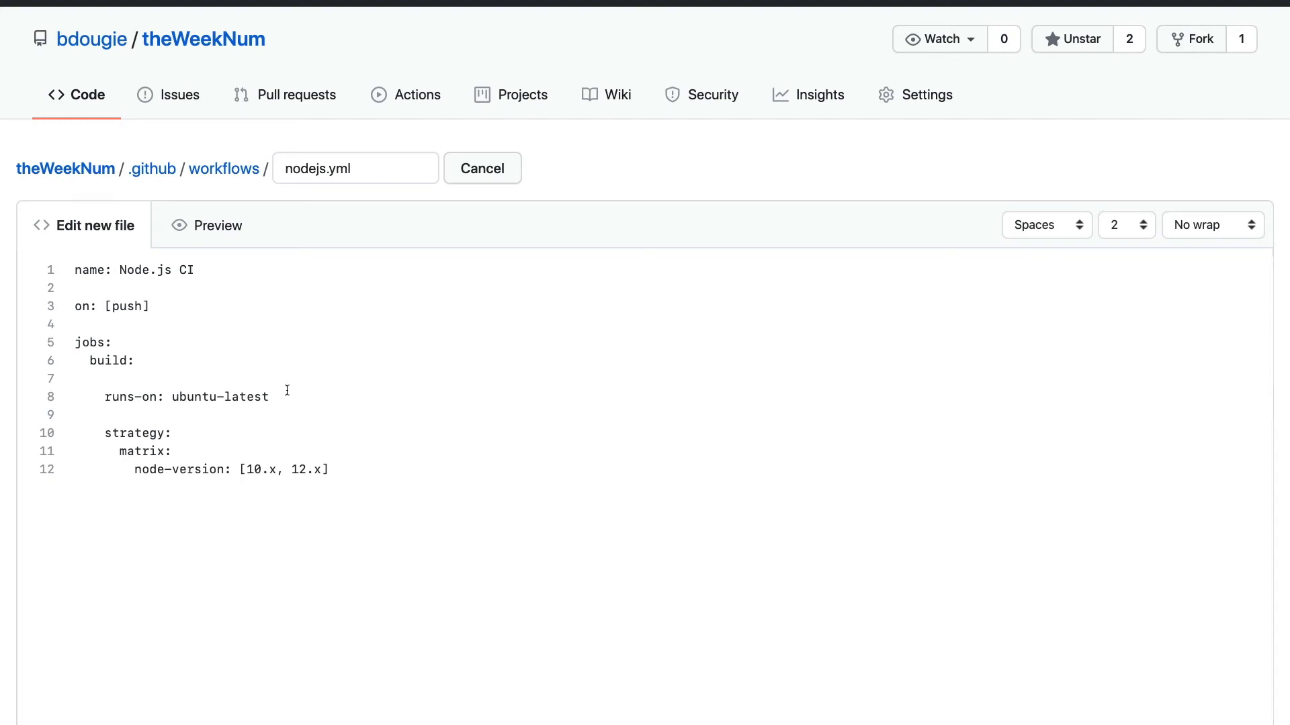
mouse_move(107, 441)
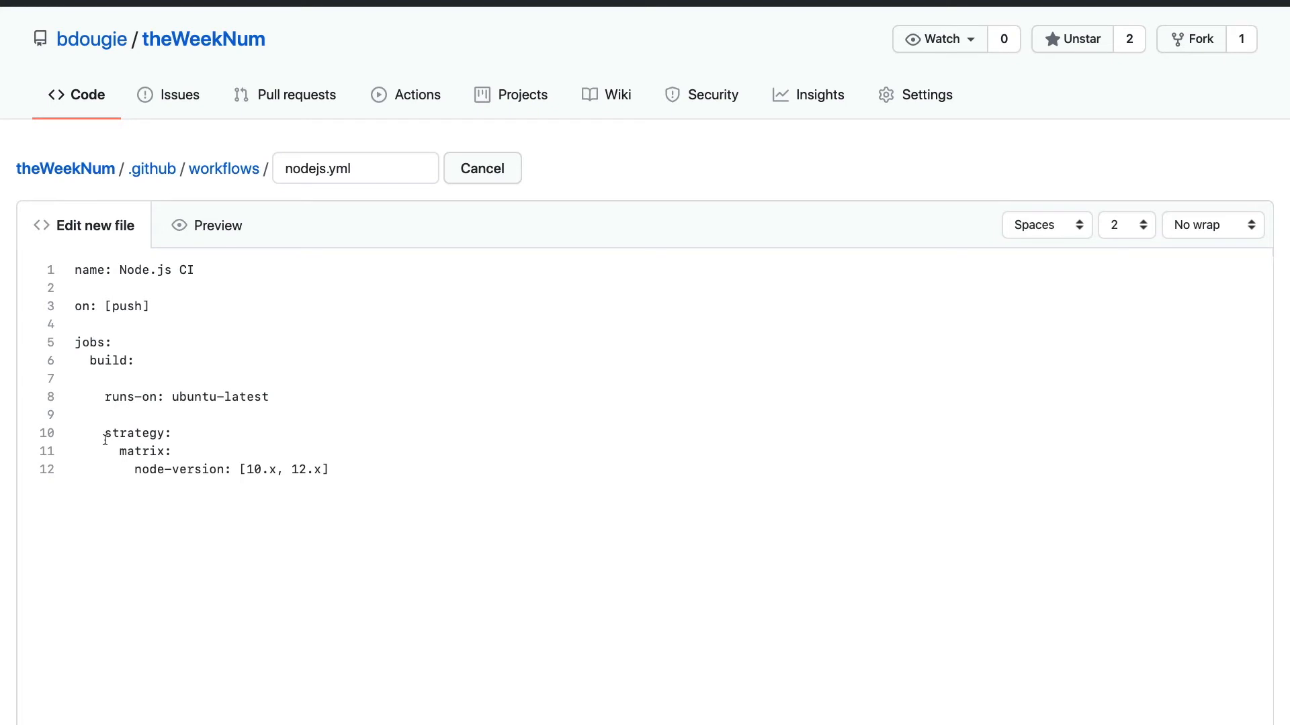
Step: Define a build job on ubuntu-latest with a node-version matrix of 10.x and 12.x
click(269, 397)
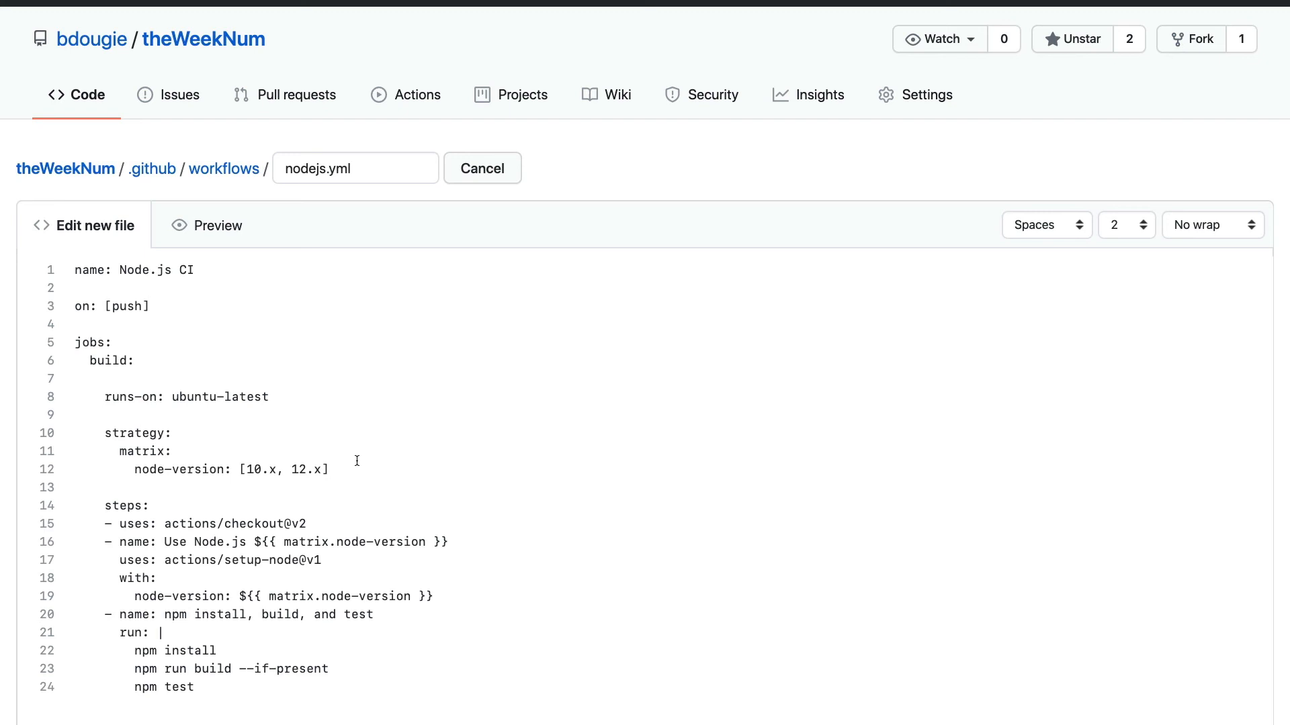
Step: Add the checkout, setup-node and npm install/build/test steps, then commit nodejs.yml to main
click(329, 469)
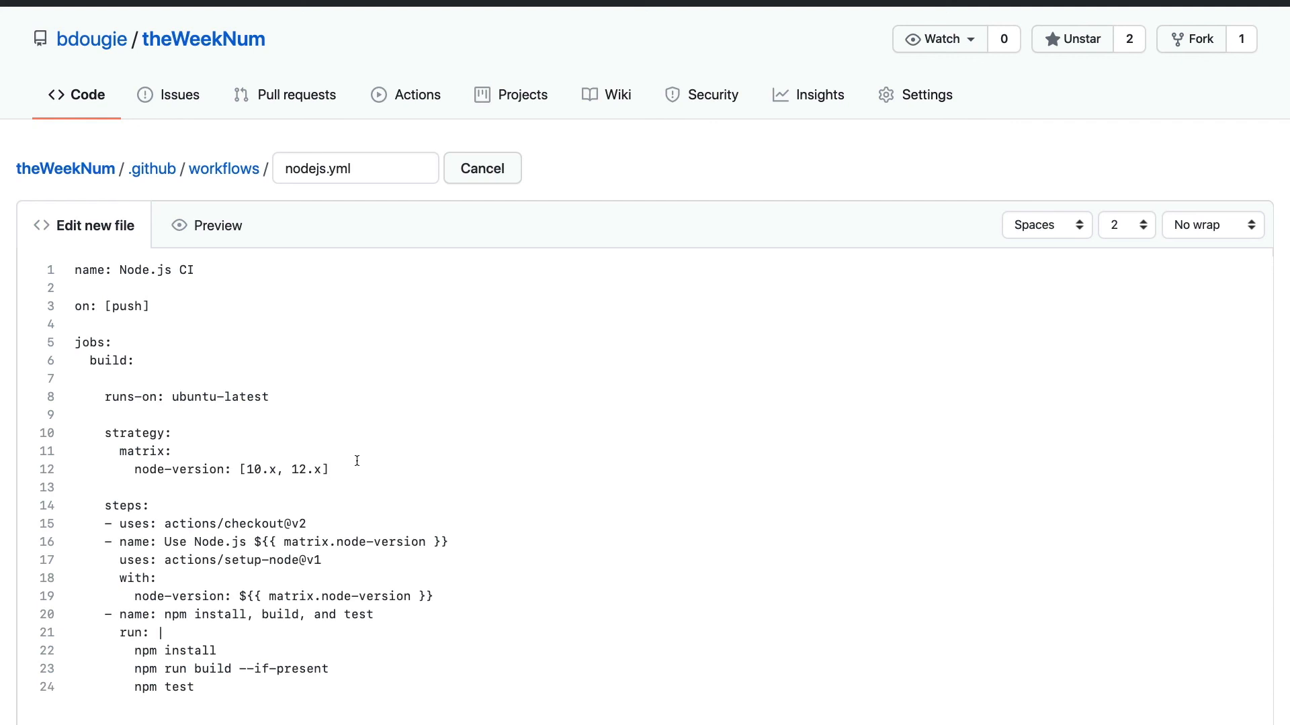
scroll(down, 3)
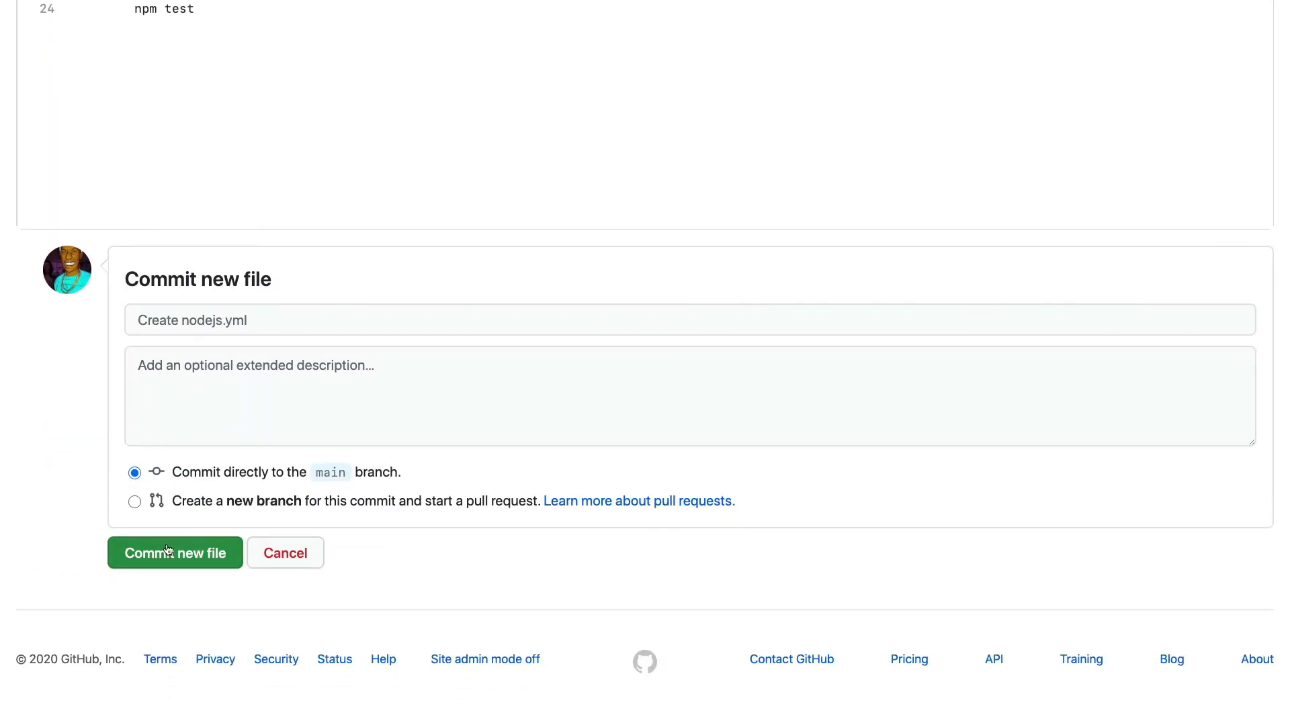
click(175, 552)
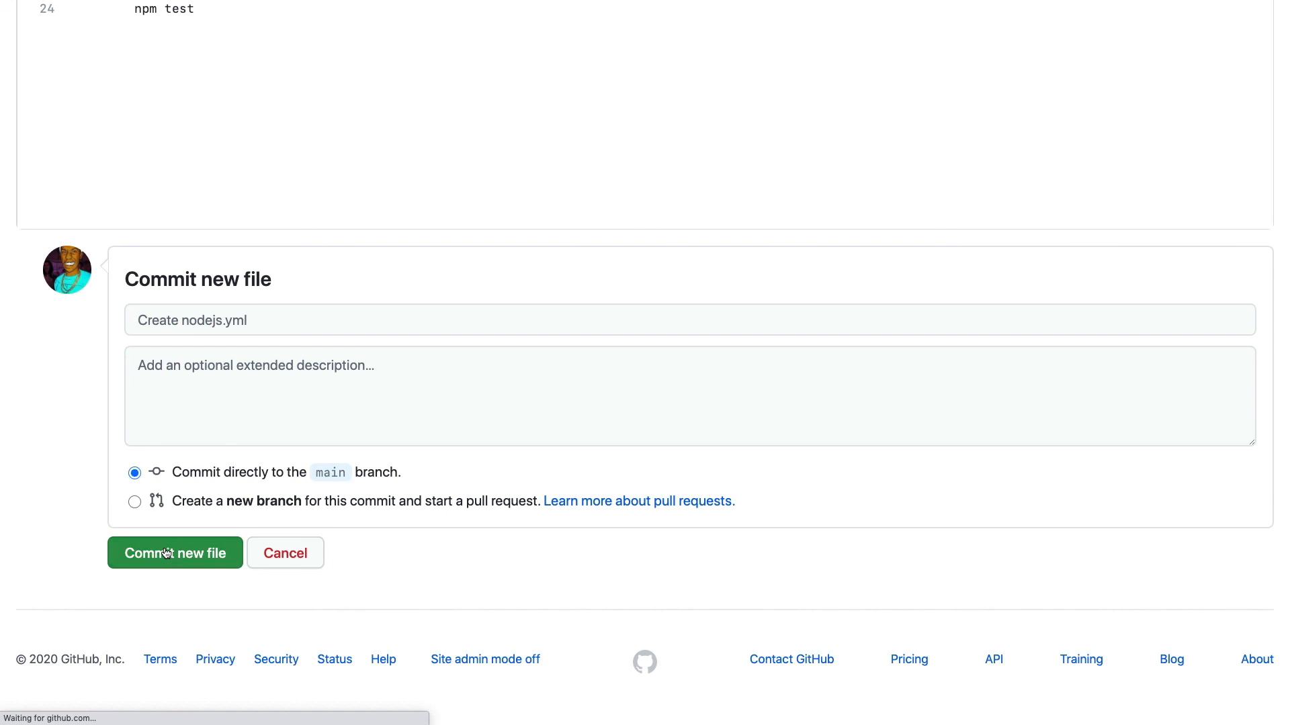
click(174, 552)
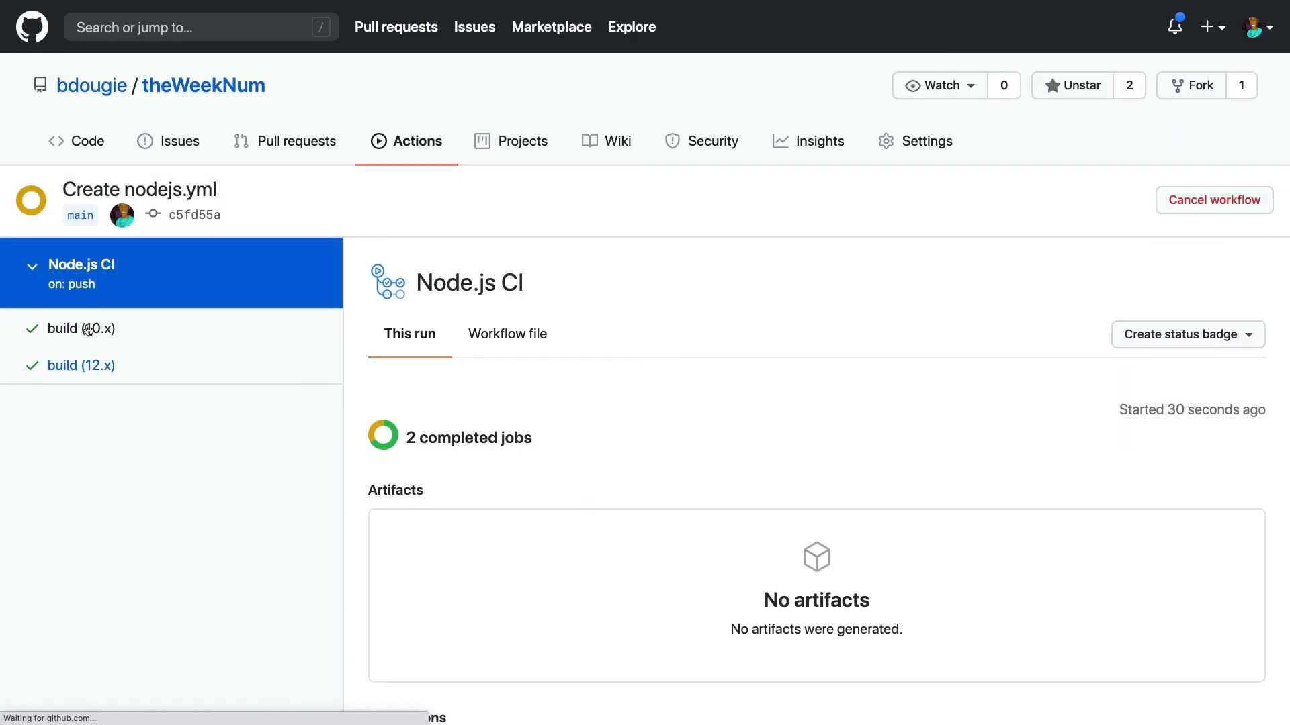
Step: Inspect the build (10.x) job log, expanding the npm install, build and test step showing 2 of 2 tests passed
click(79, 328)
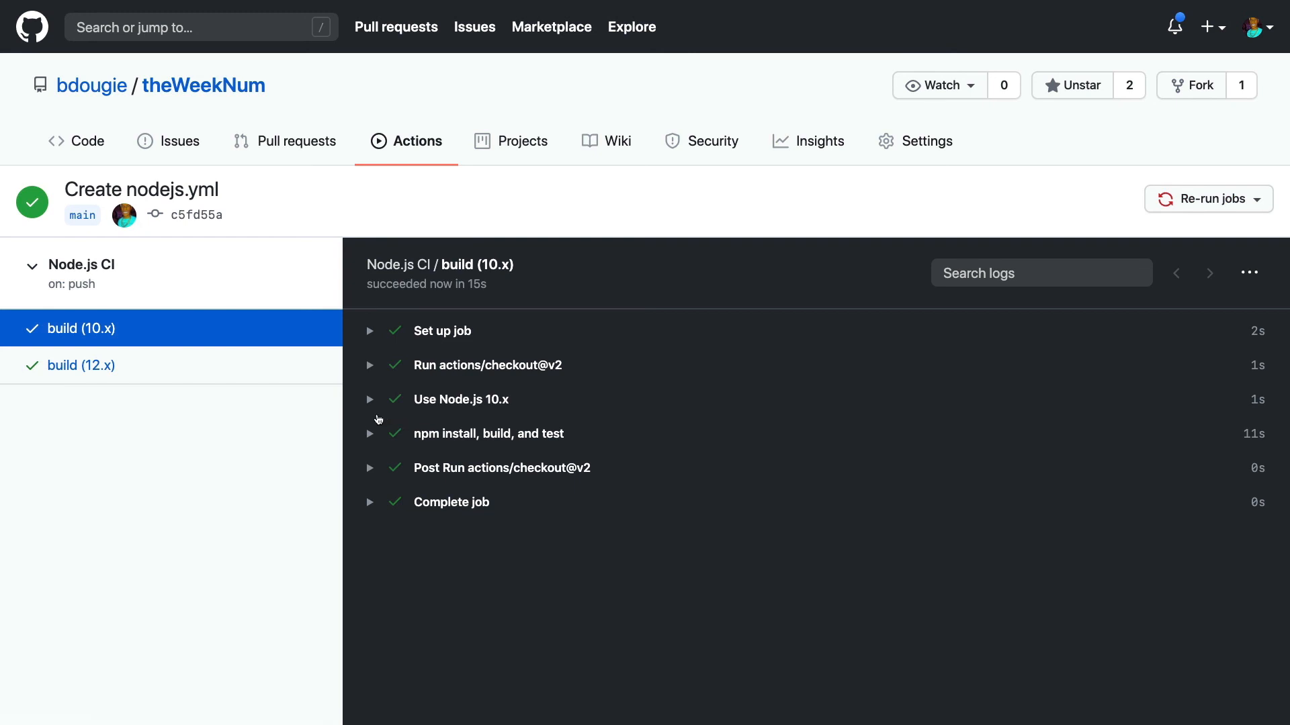
click(488, 433)
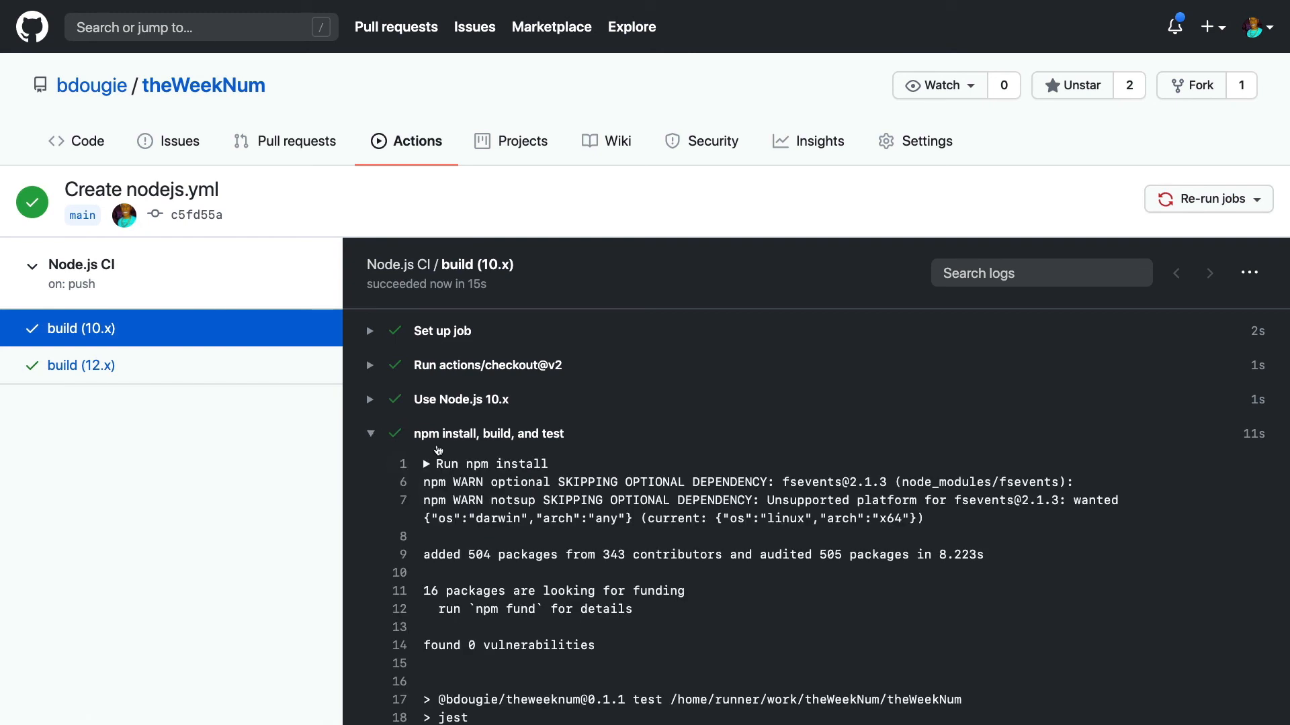
scroll(down, 3)
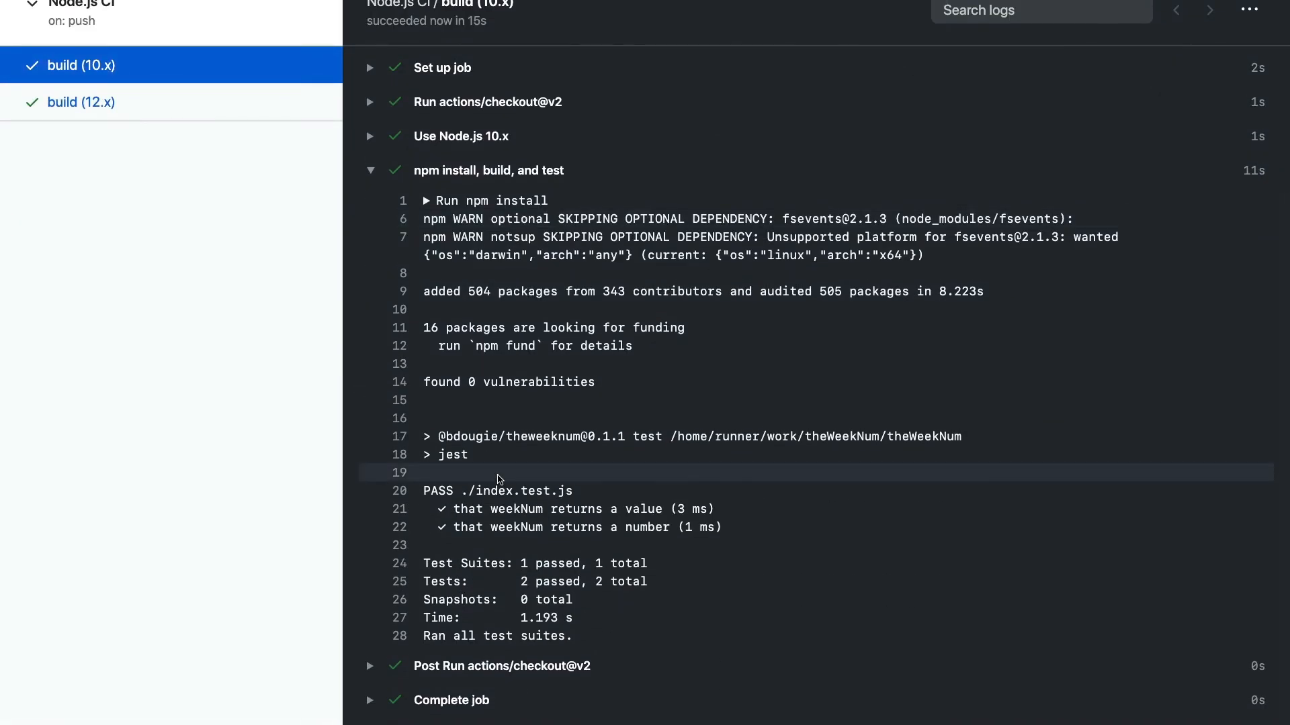